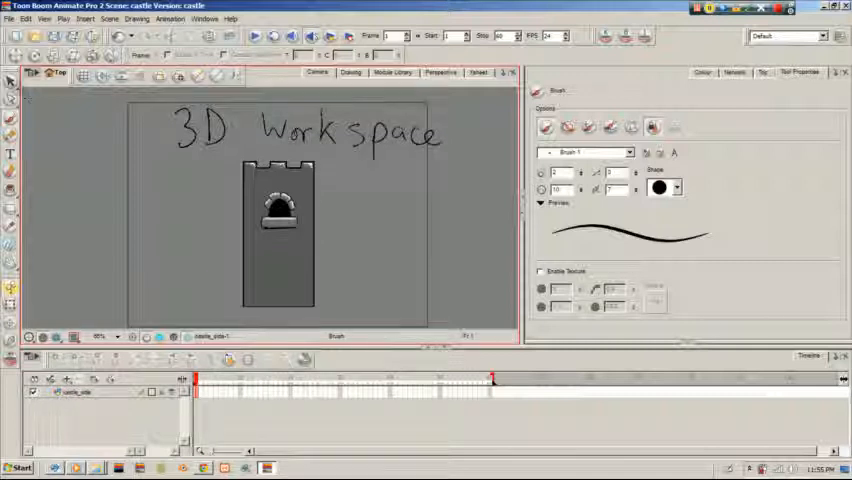
Add a castle_side-P peg above the castle_side drawing layer
left_click(9, 82)
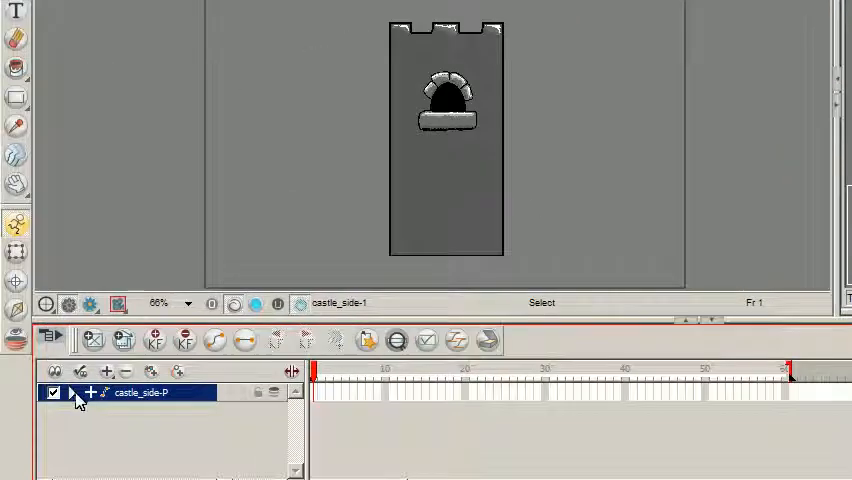
Show the castle_side-P peg and castle_side drawing nodes in the Network view
right_click(140, 392)
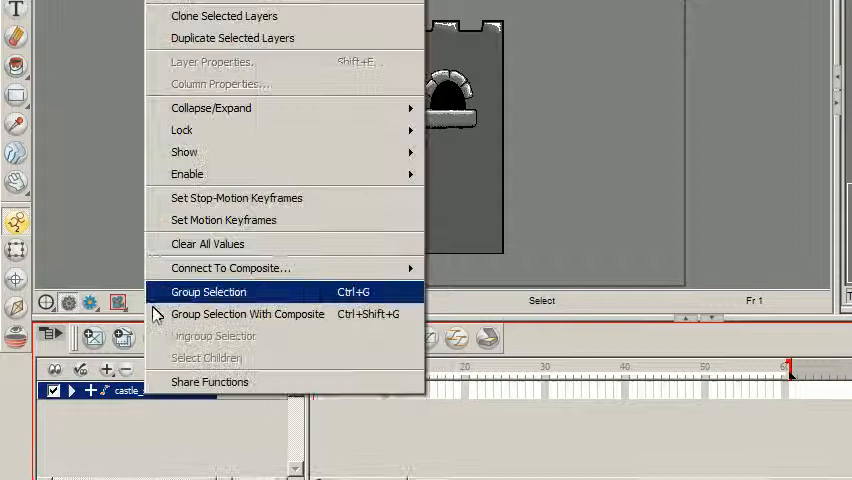
left_click(208, 291)
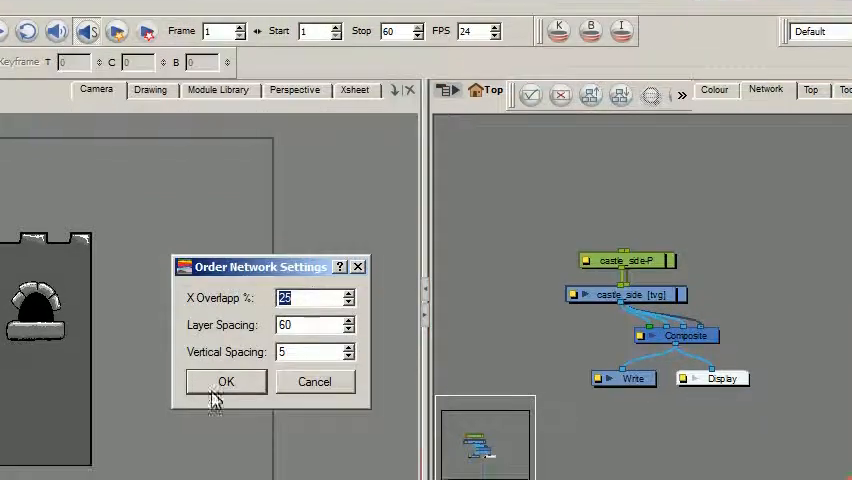
Apply the Order Network settings and tidy the four peg-and-drawing pairs feeding the Composite
left_click(225, 381)
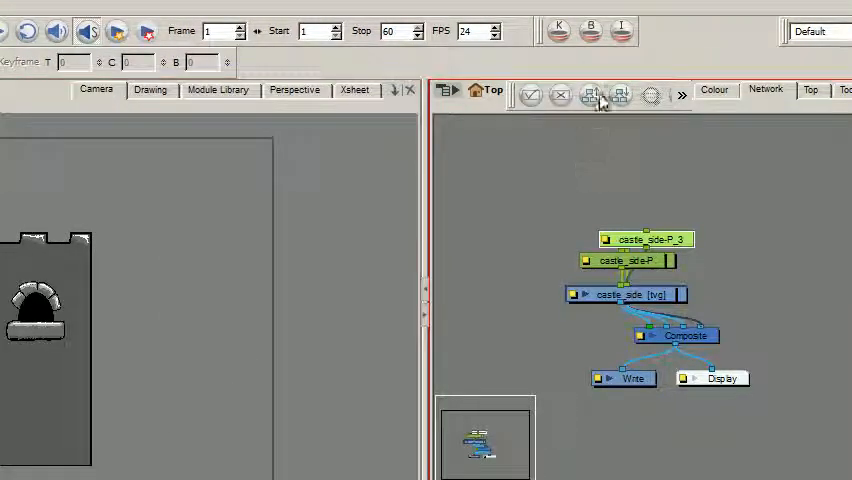
left_click(620, 95)
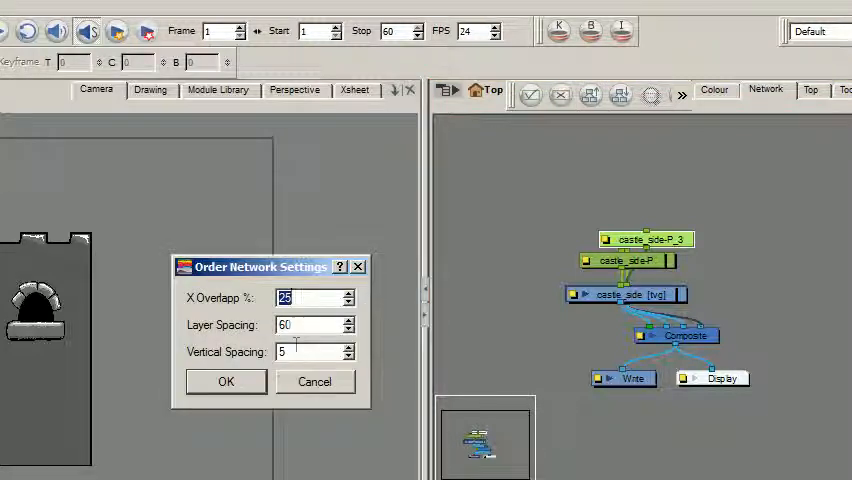
left_click(225, 381)
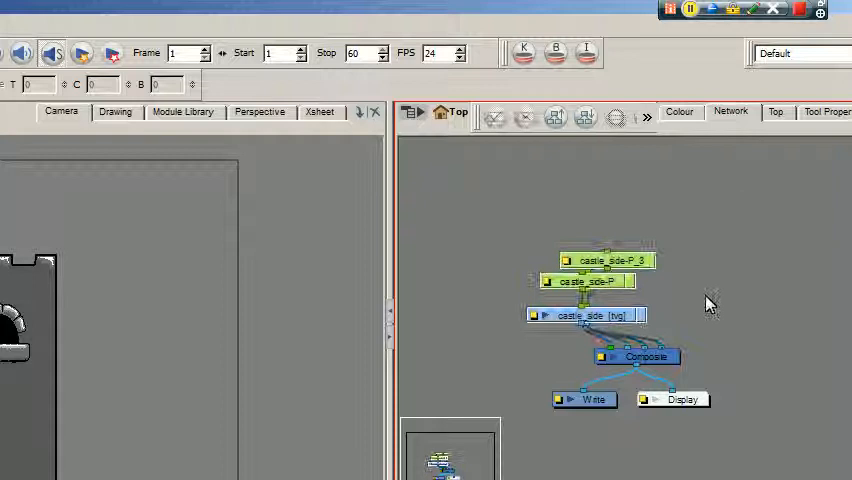
mouse_move(556, 120)
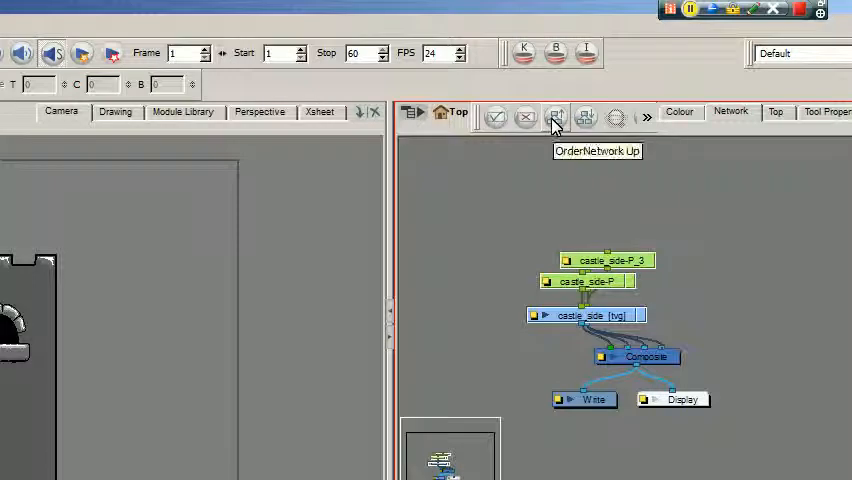
left_click(555, 117)
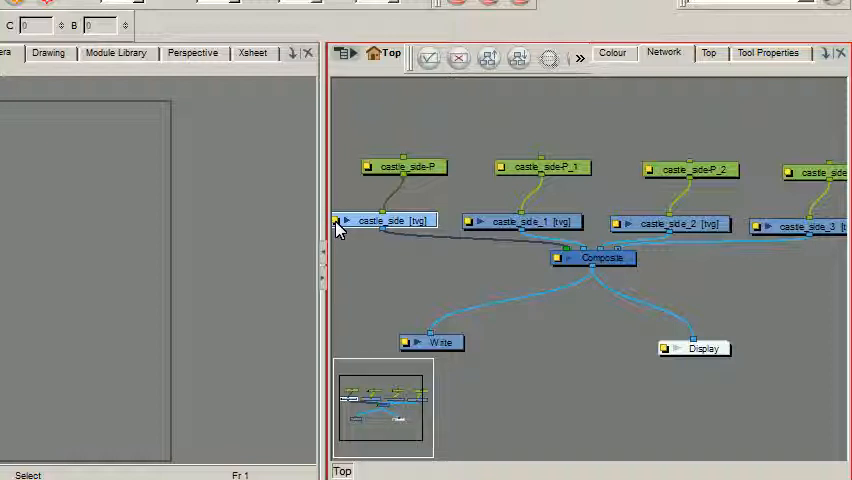
double_click(385, 220)
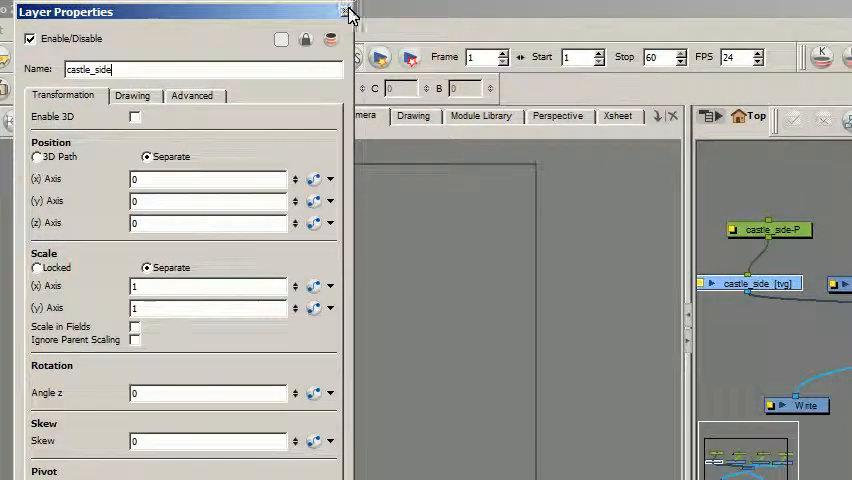
left_click(348, 11)
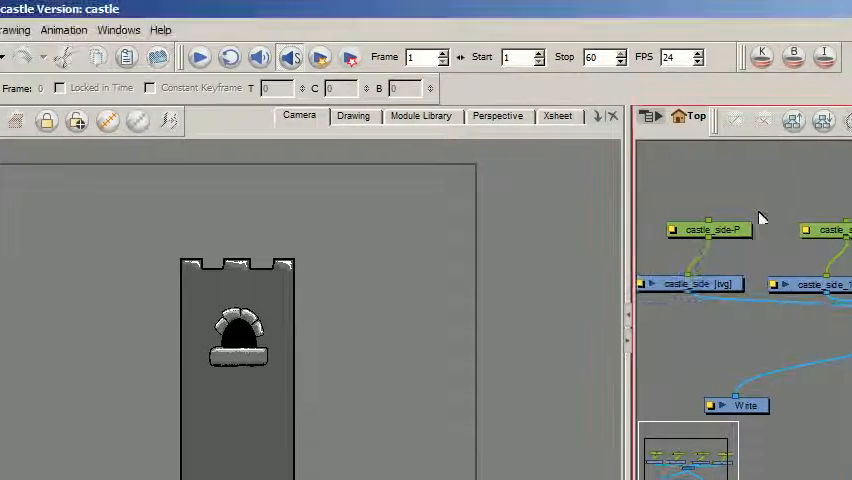
mouse_move(755, 180)
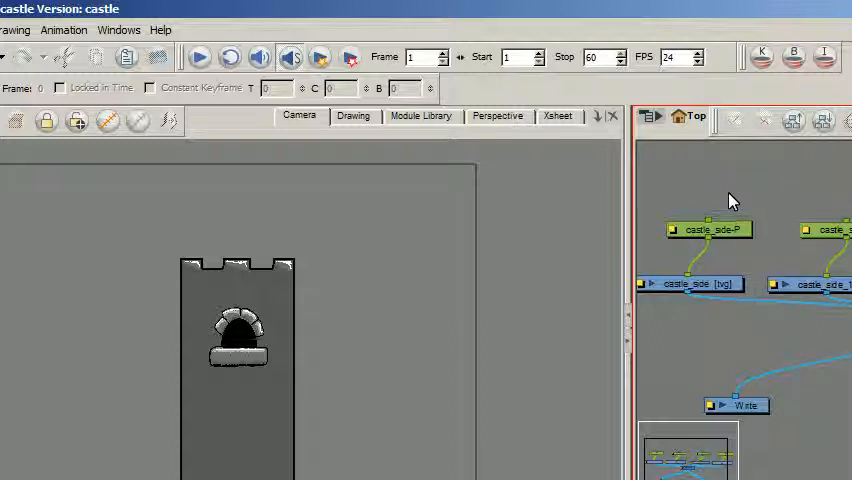
mouse_move(735, 194)
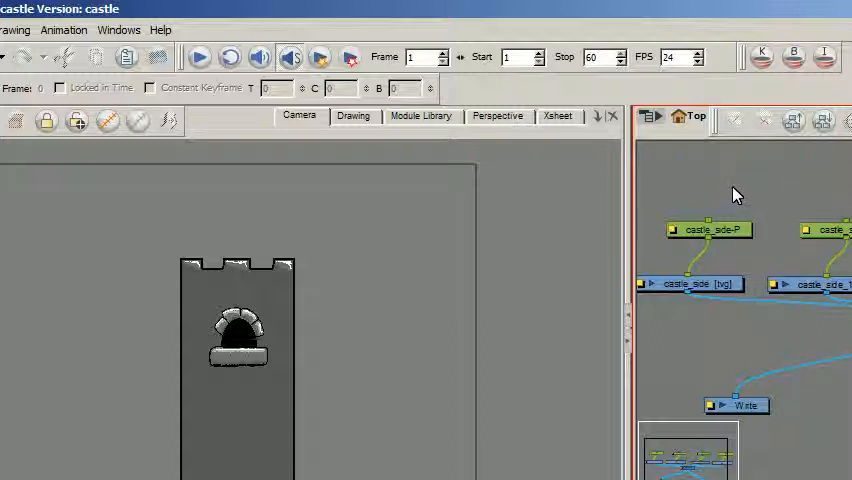
mouse_move(726, 203)
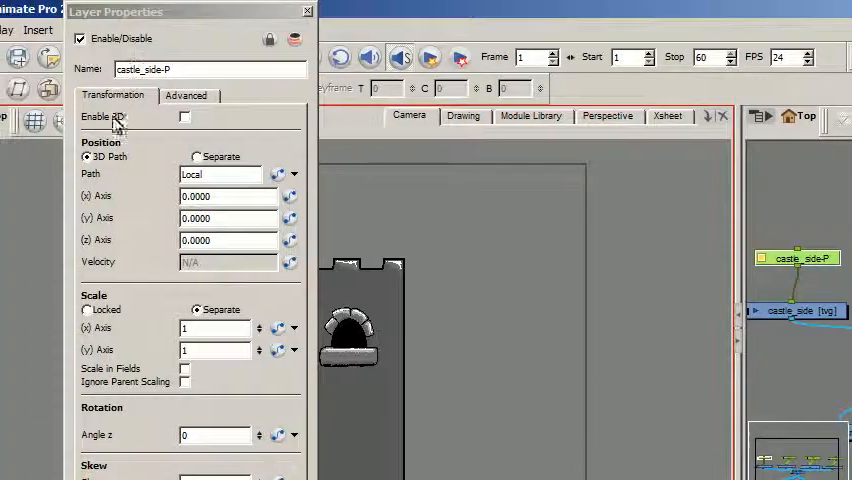
Review the castle_side-P_1 and castle_side-P peg properties, then enter 9 as the second peg's rotation
left_click(307, 11)
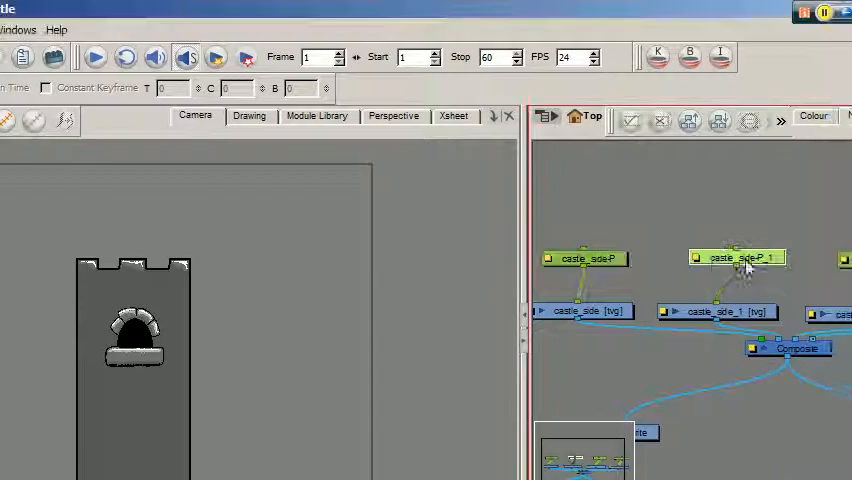
left_click(736, 257)
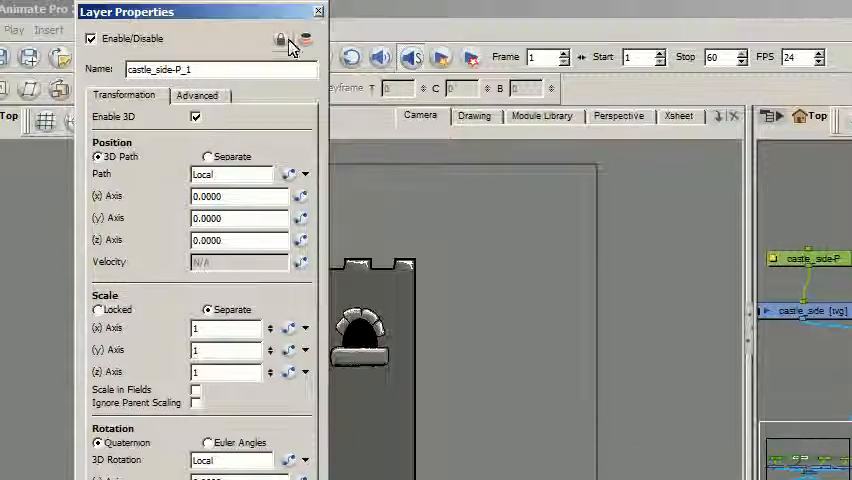
left_click(318, 11)
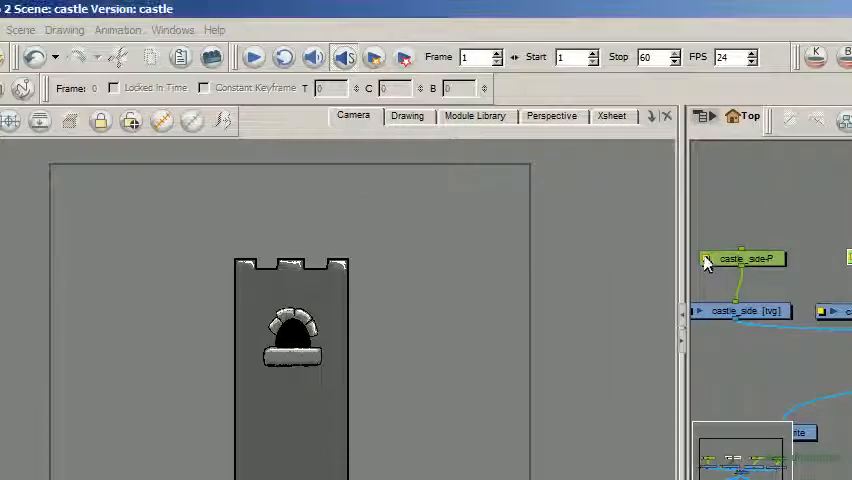
double_click(745, 258)
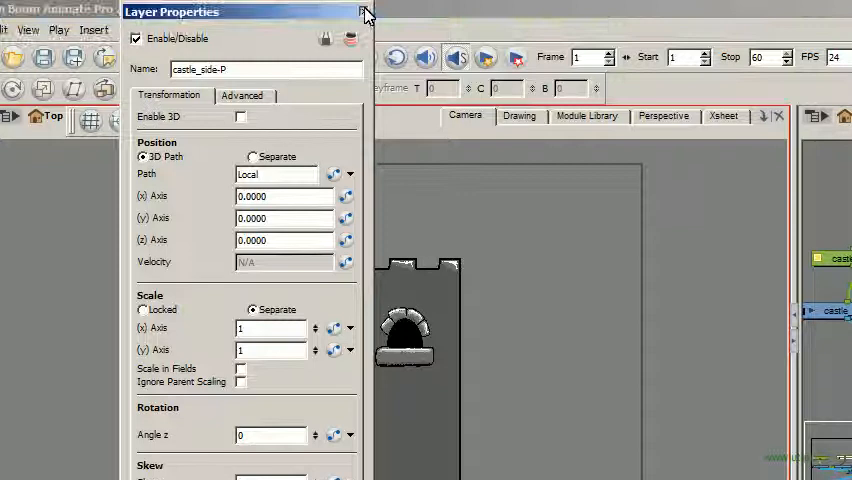
left_click(351, 11)
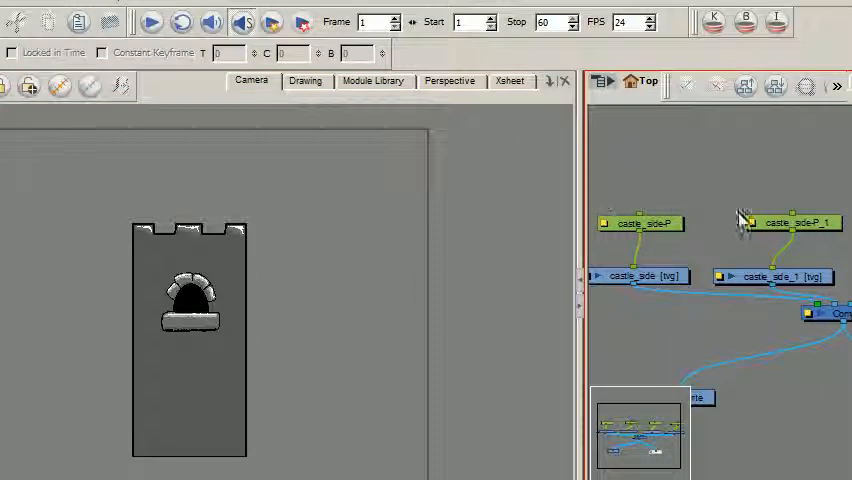
mouse_move(752, 232)
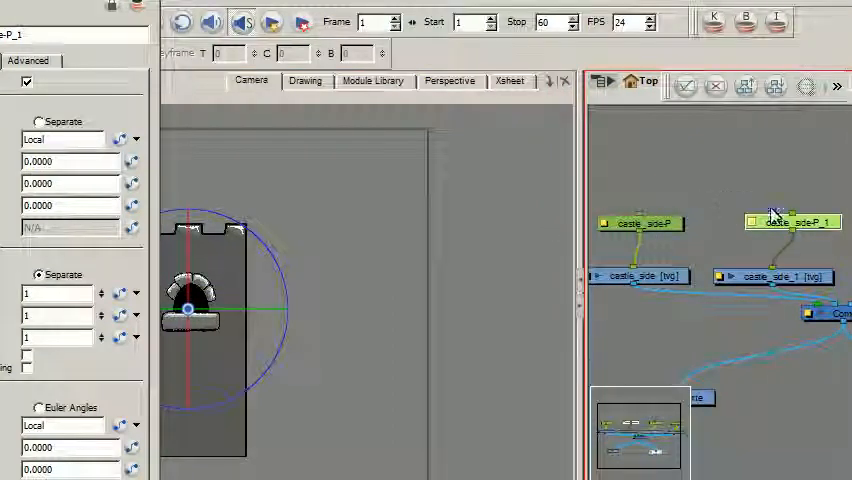
double_click(790, 221)
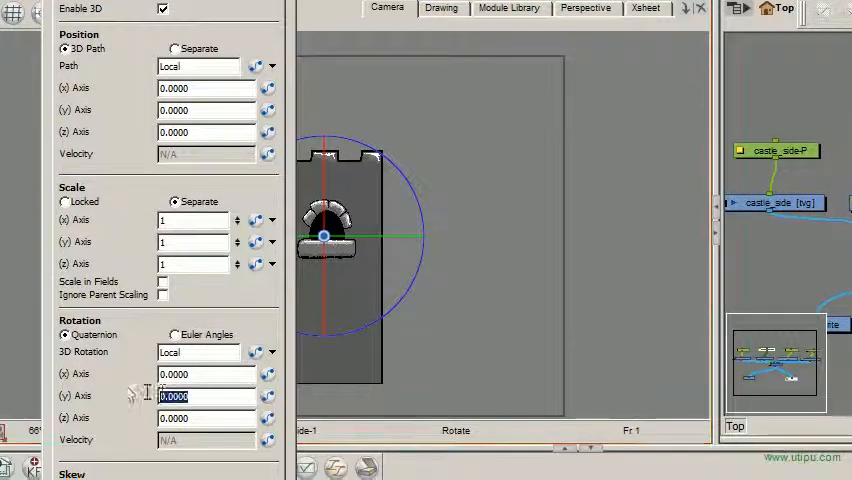
type("9")
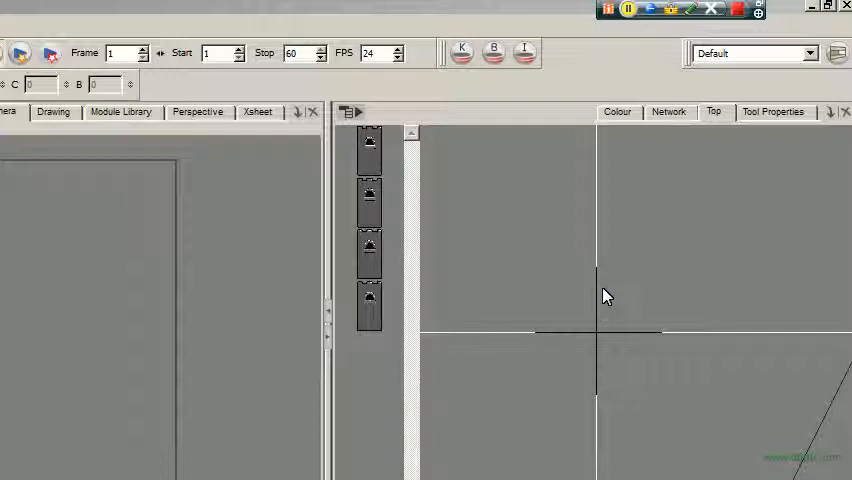
Rotate the castle wall to right angles in Top view and slide it against the neighbouring wall
left_click(369, 150)
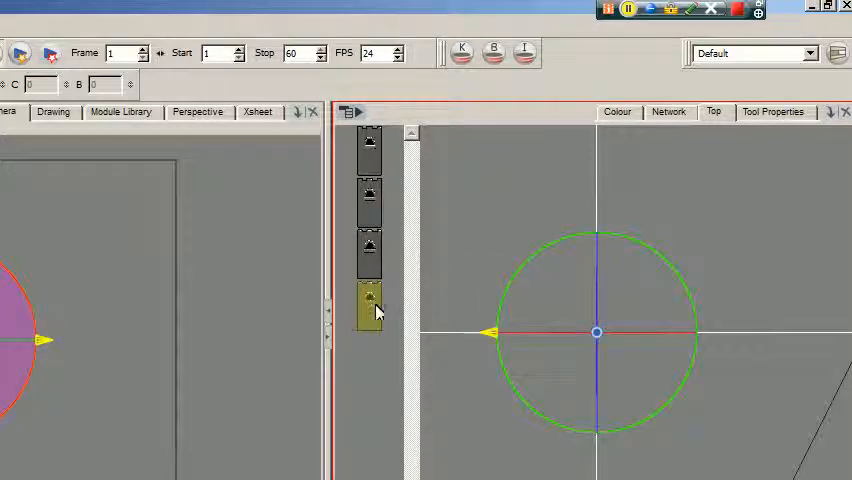
left_click(369, 250)
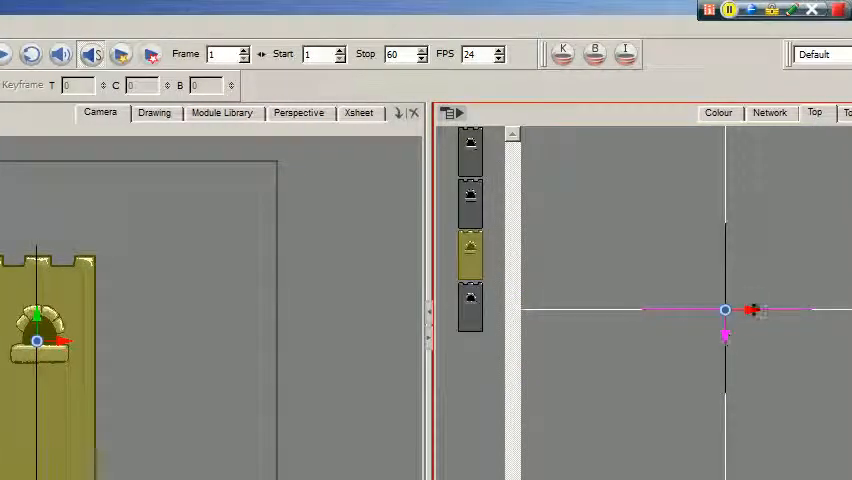
left_click_drag(725, 310, 638, 310)
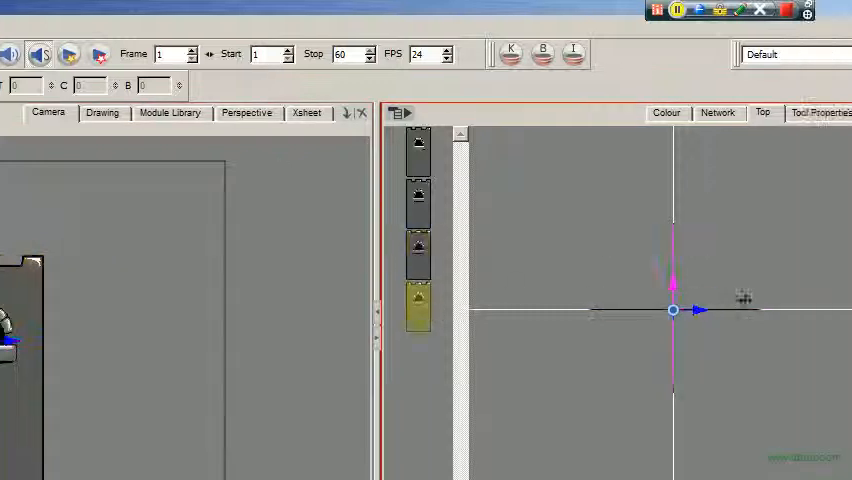
left_click_drag(673, 310, 627, 310)
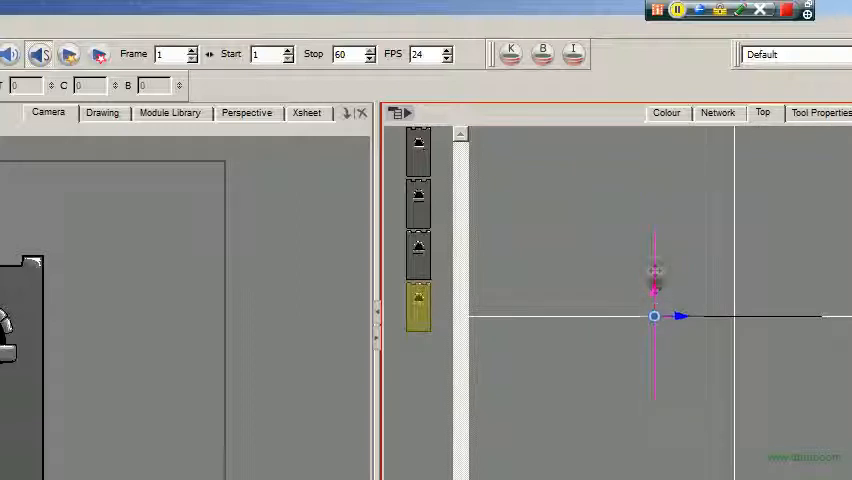
left_click_drag(653, 317, 654, 238)
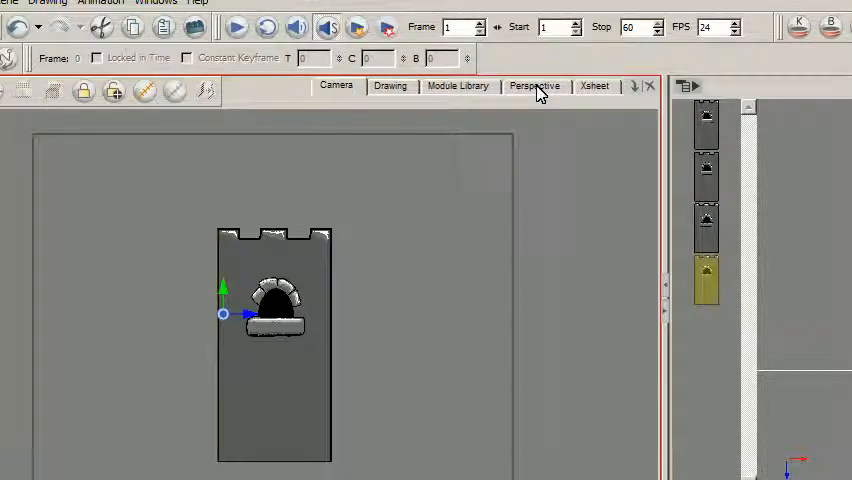
Check the two walls' right-angle corner in Perspective view, then bring back the Network view
left_click(535, 85)
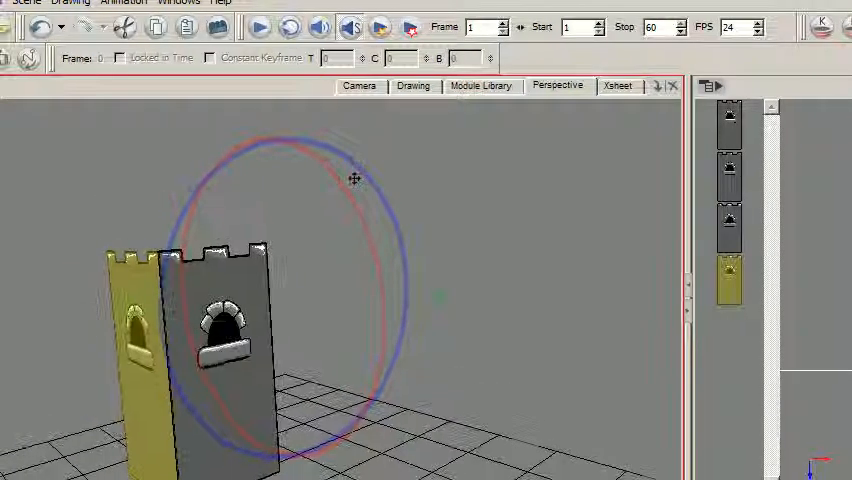
left_click(359, 85)
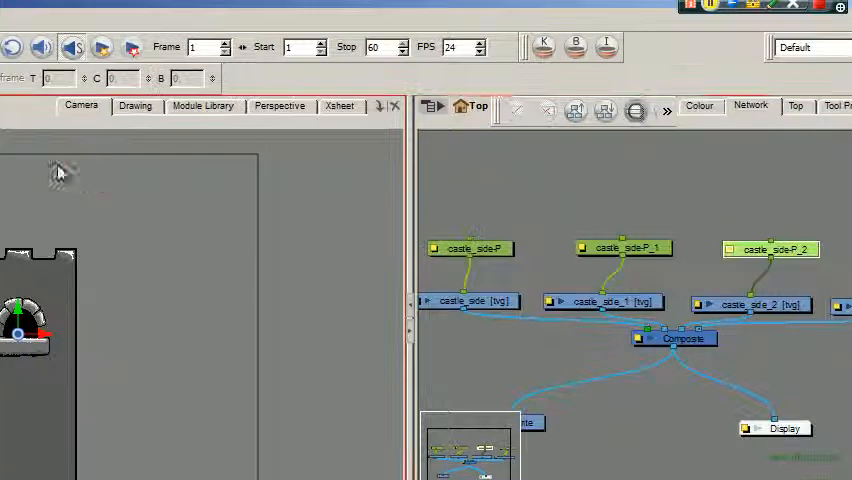
Set castle_side-P_2's Rotation Y Axis to 90.0000 in its Layer Properties
double_click(771, 248)
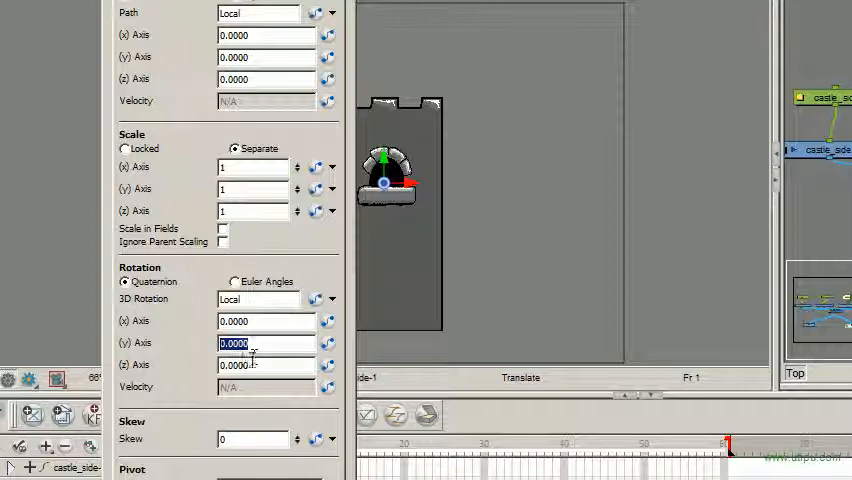
type("90.0000")
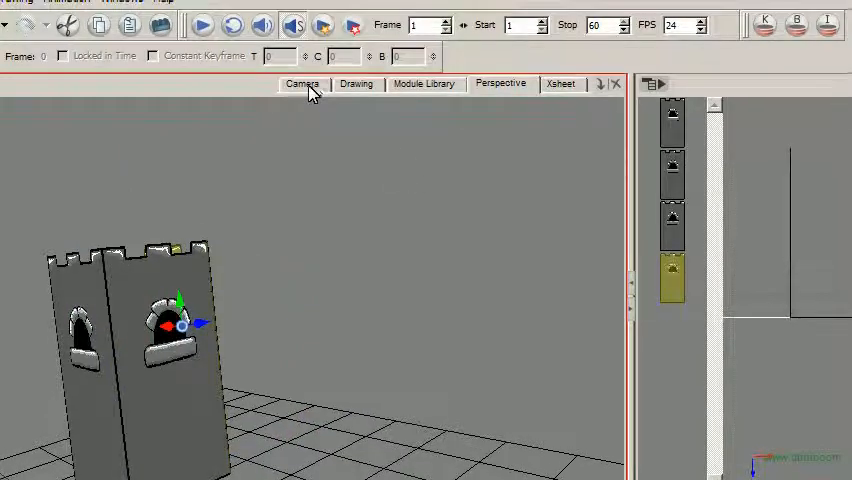
Select the fourth wall's peg, castle_side-P_3, in the node network and return to Top view
left_click(303, 84)
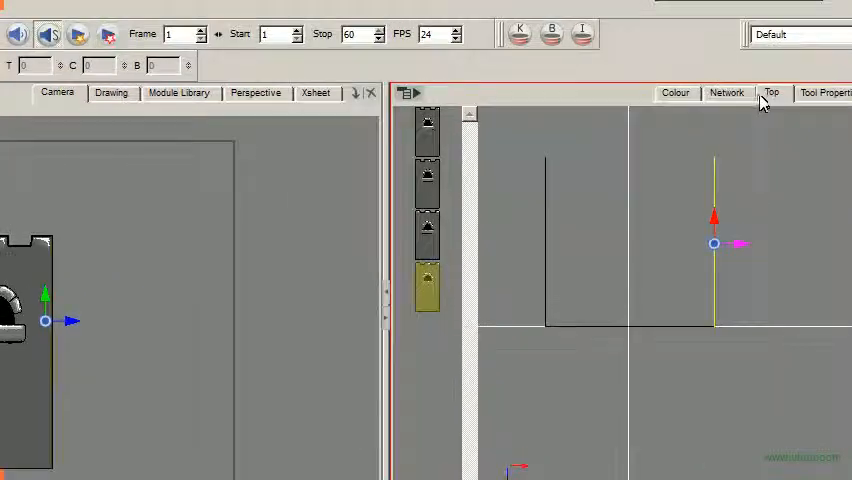
left_click(727, 92)
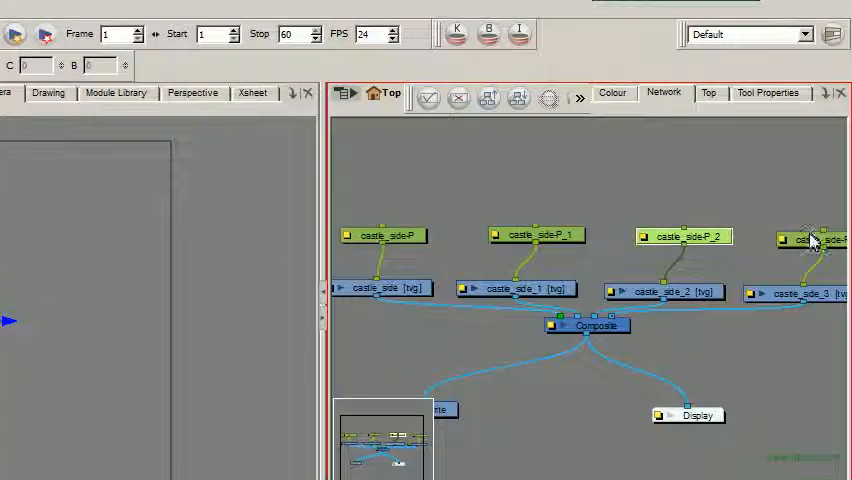
left_click(709, 92)
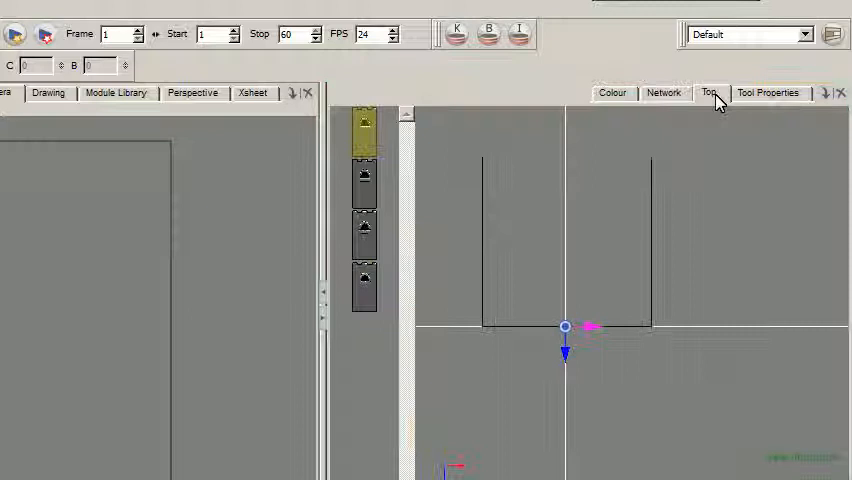
left_click(708, 92)
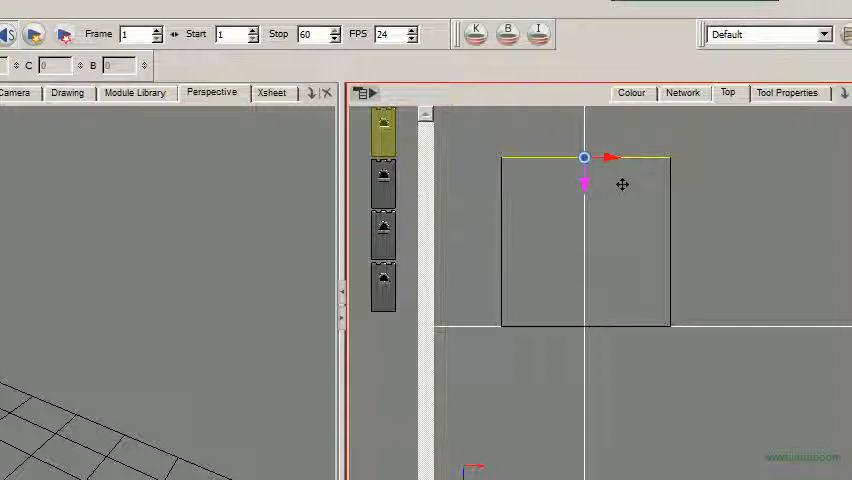
mouse_move(619, 186)
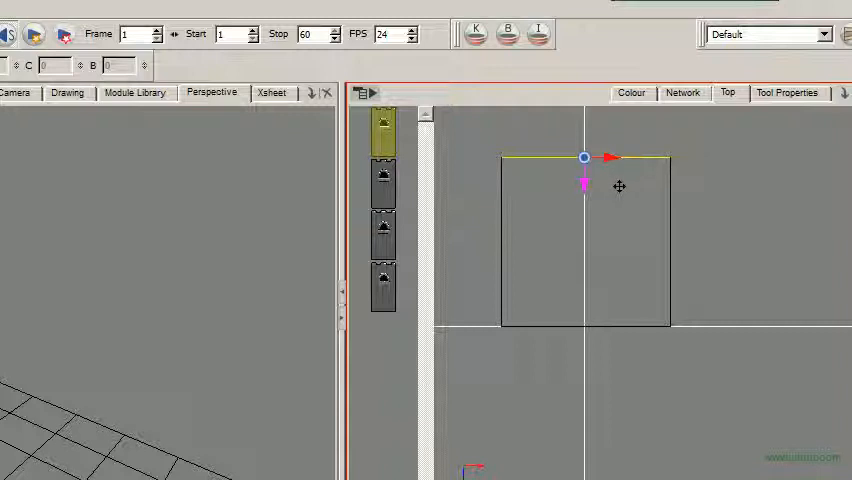